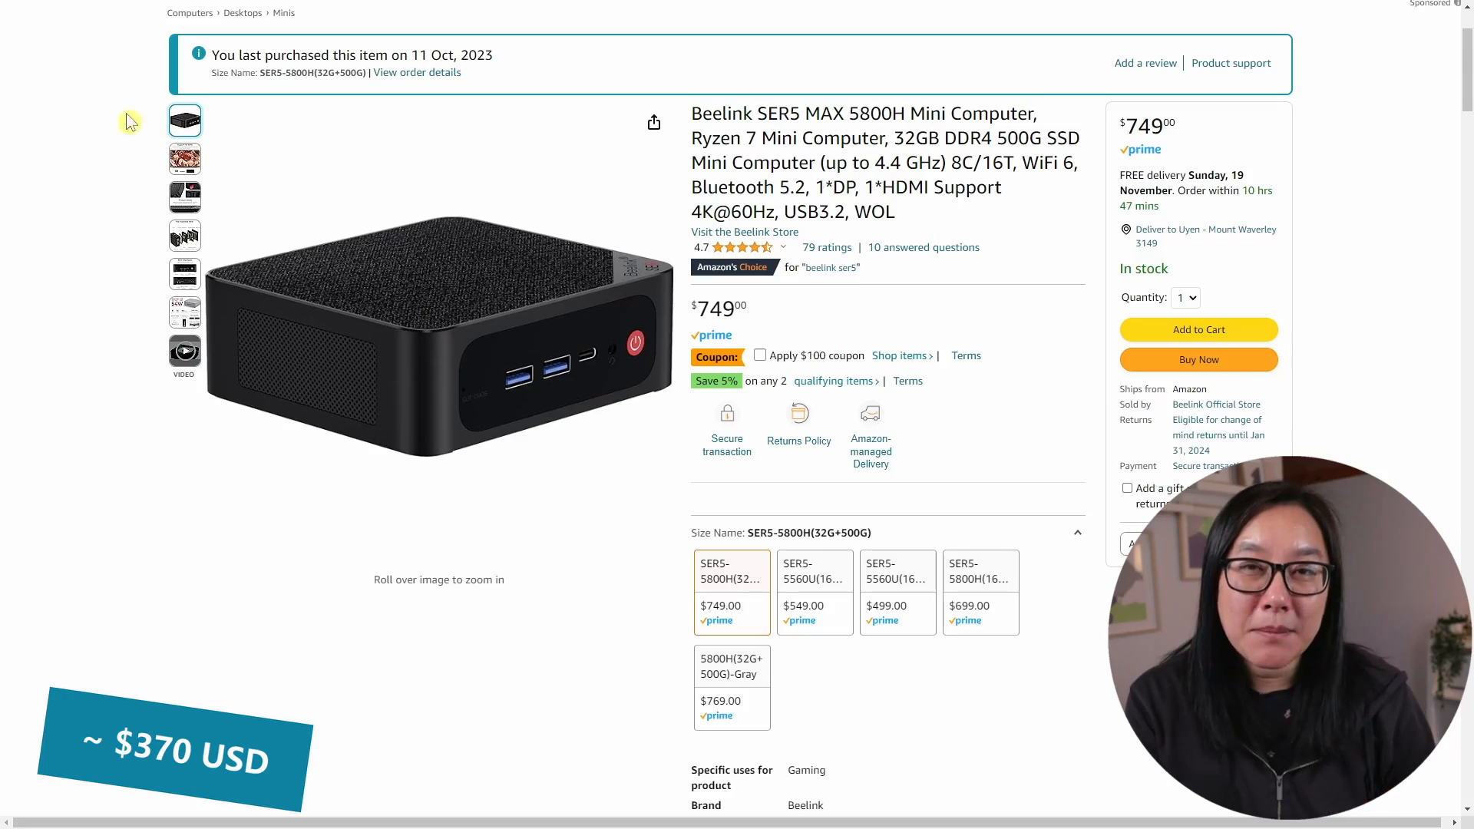
pyautogui.moveTo(161, 700)
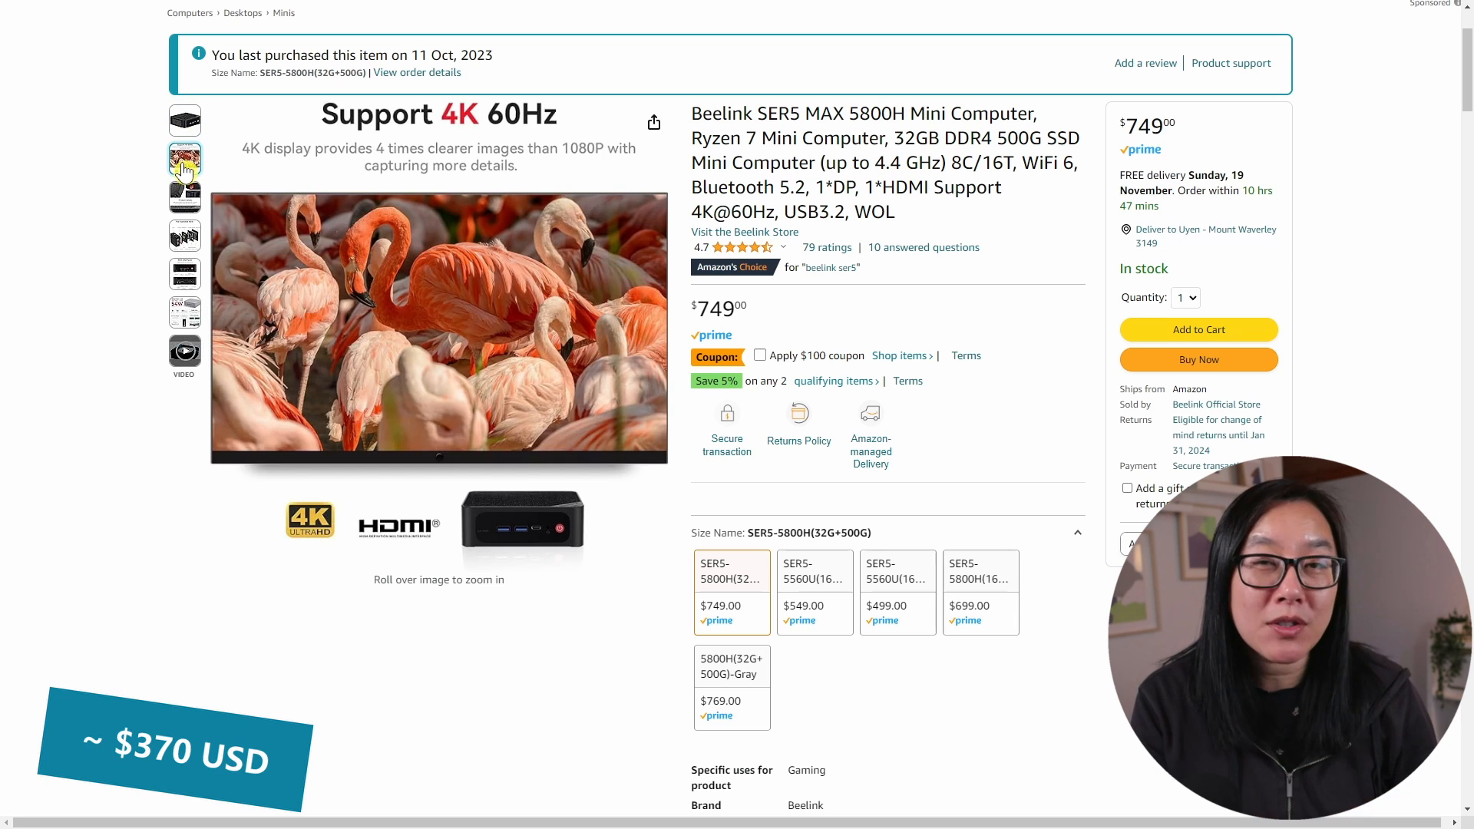
# View the Beelink SER5 MAX ports photo and video preview, then scroll through About this item and Product Information
pyautogui.click(185, 235)
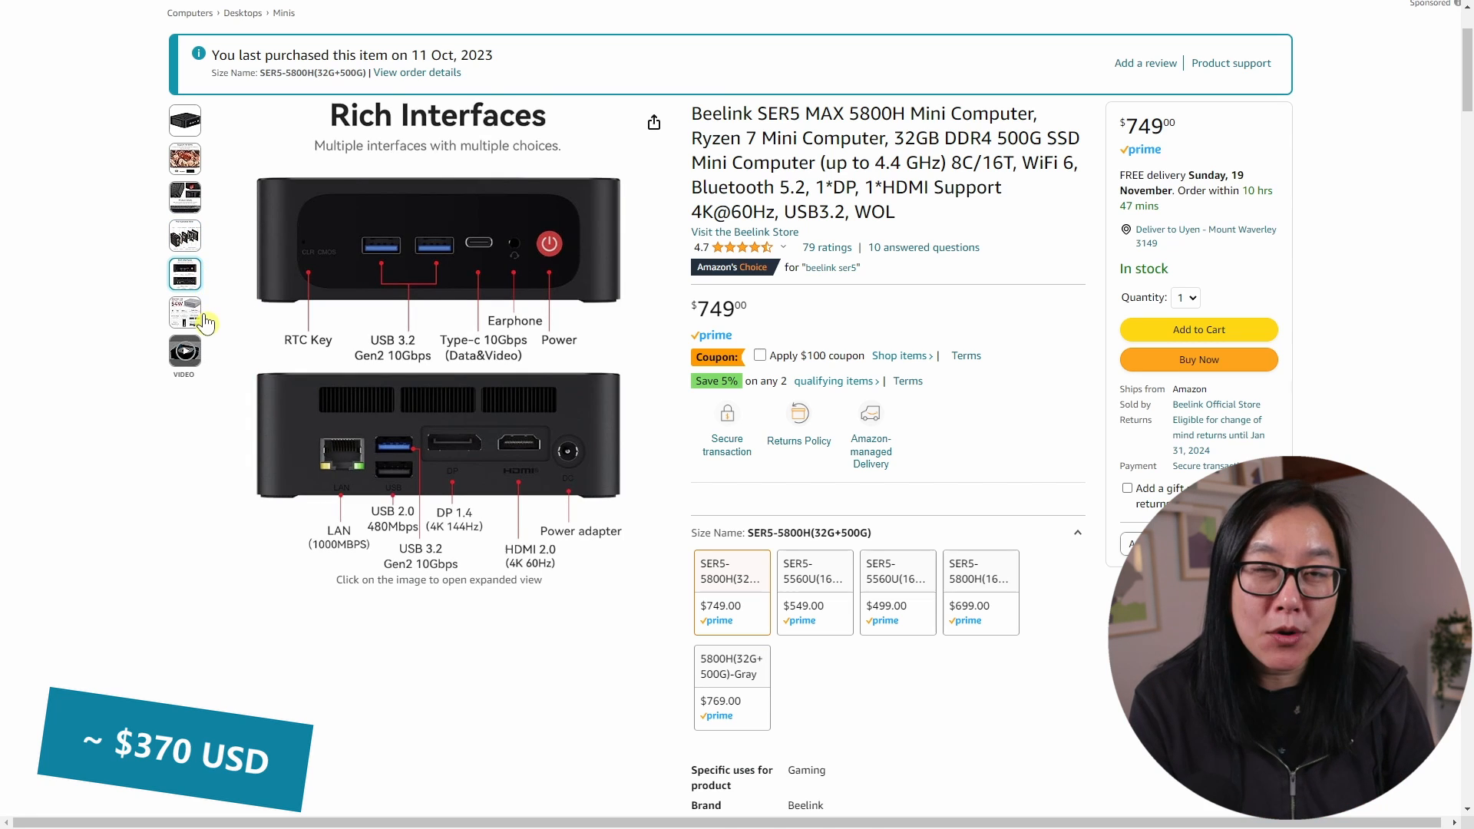
pyautogui.click(184, 353)
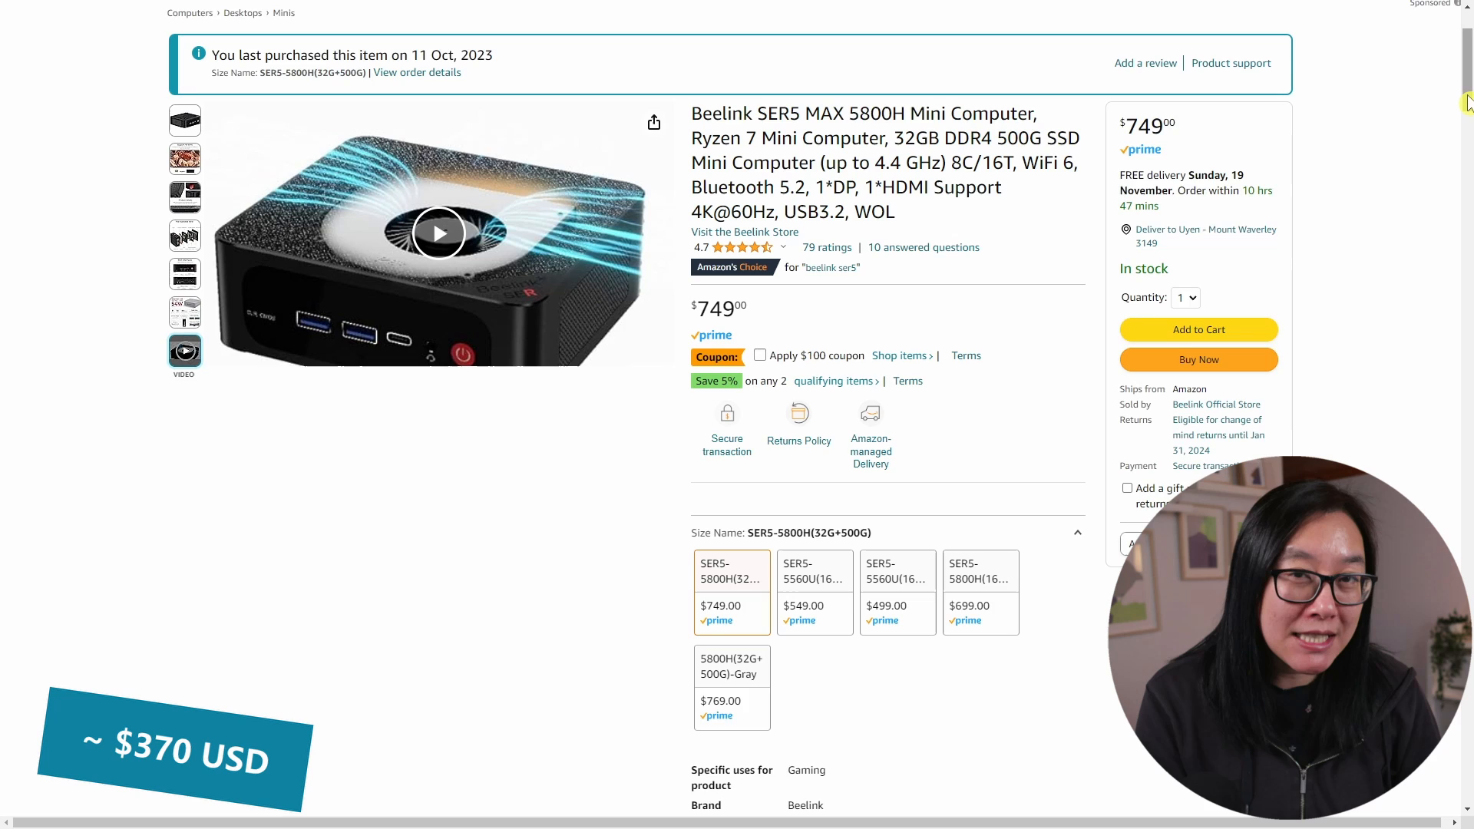
pyautogui.scroll(-3)
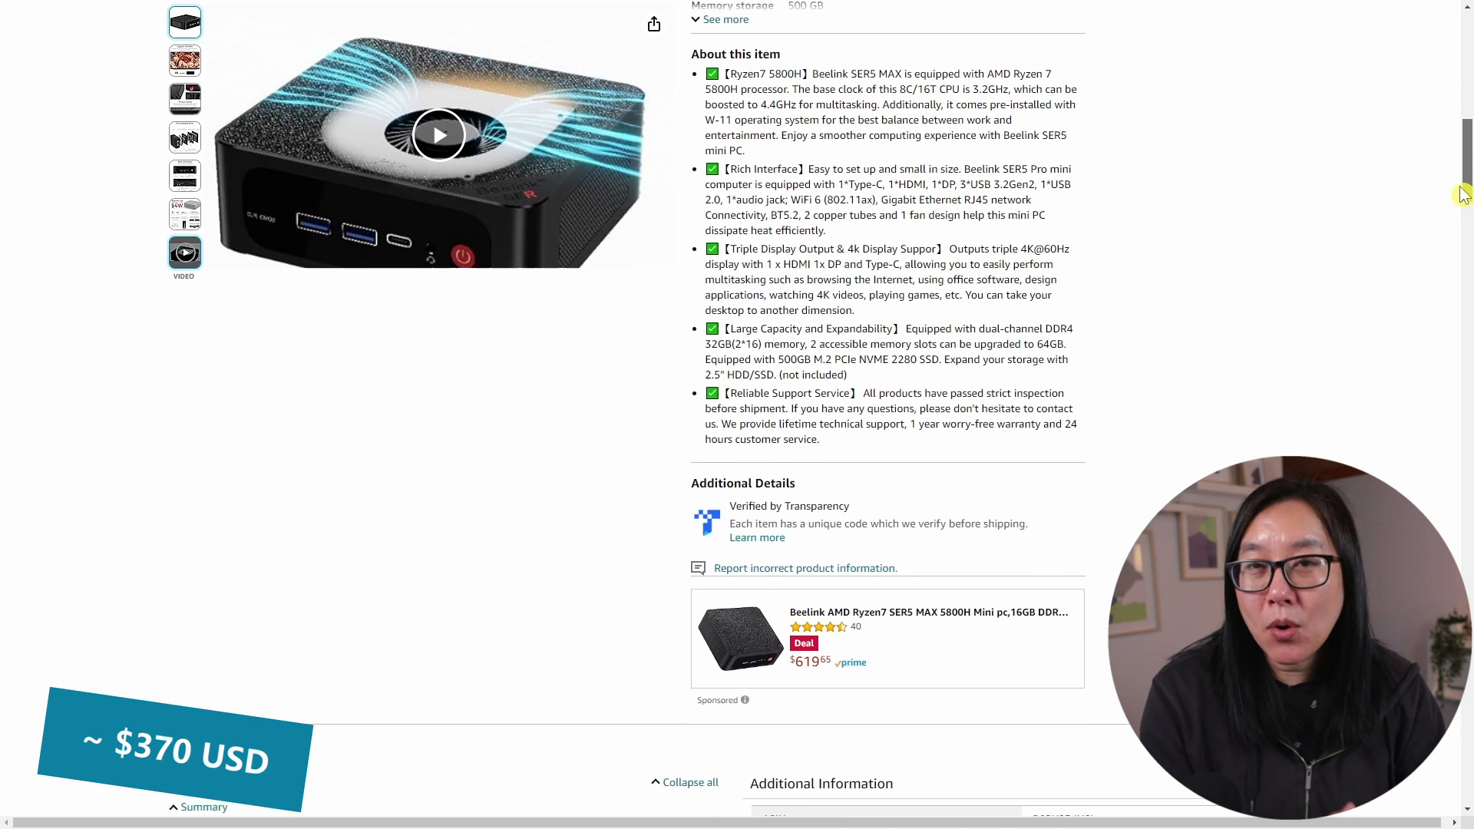
pyautogui.scroll(-3)
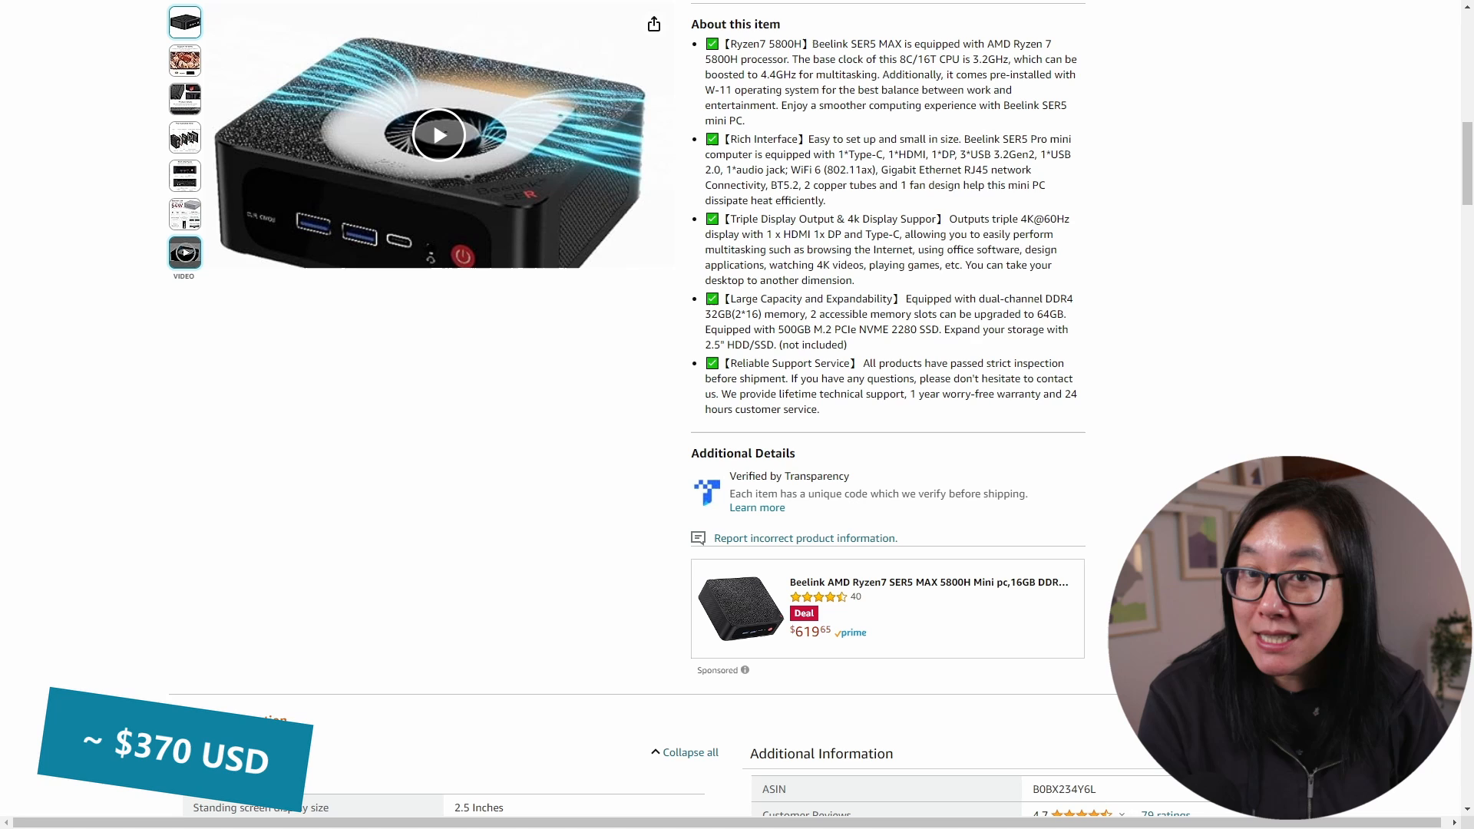
pyautogui.scroll(-3)
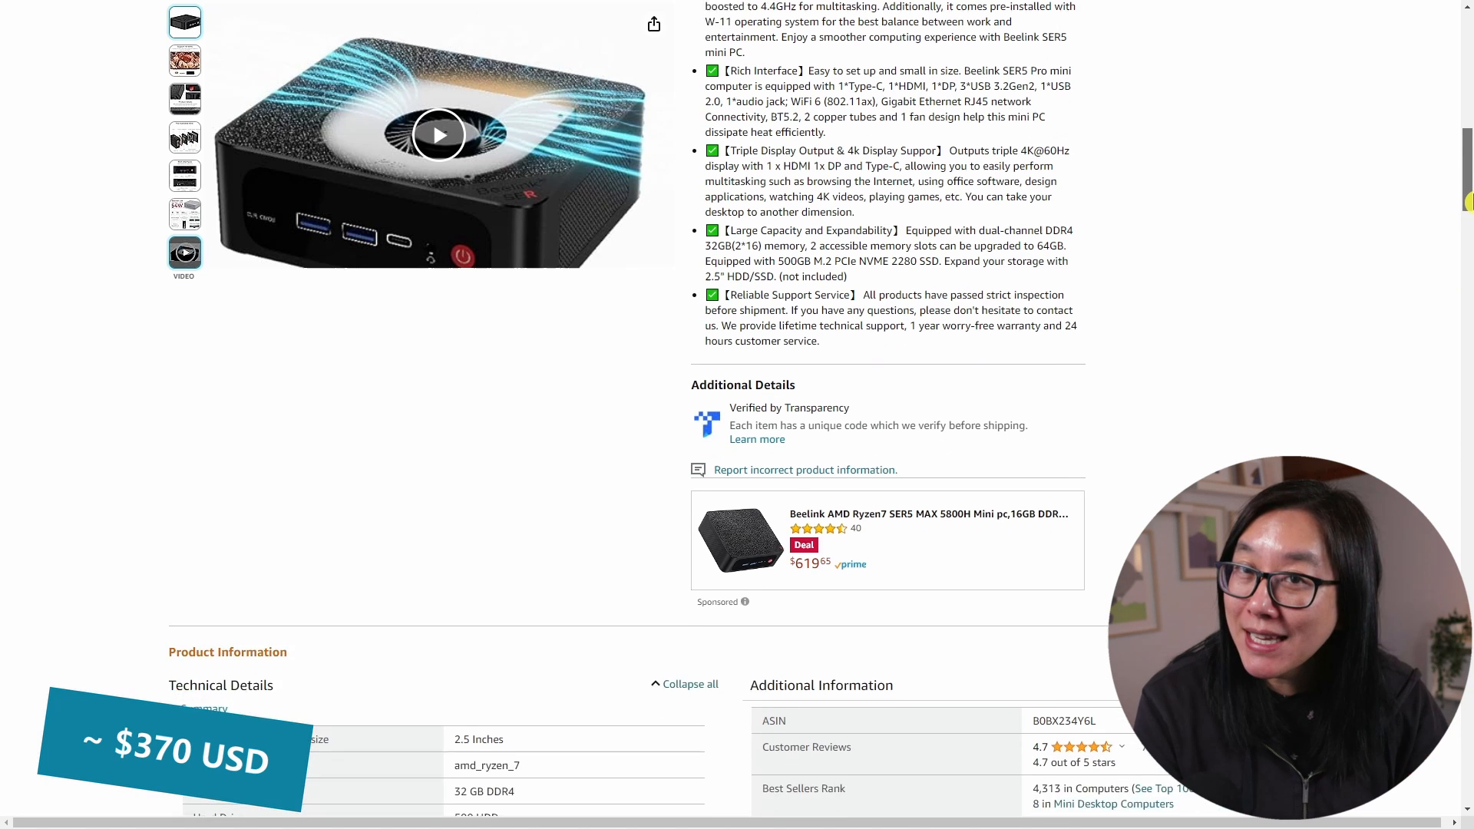
pyautogui.scroll(-3)
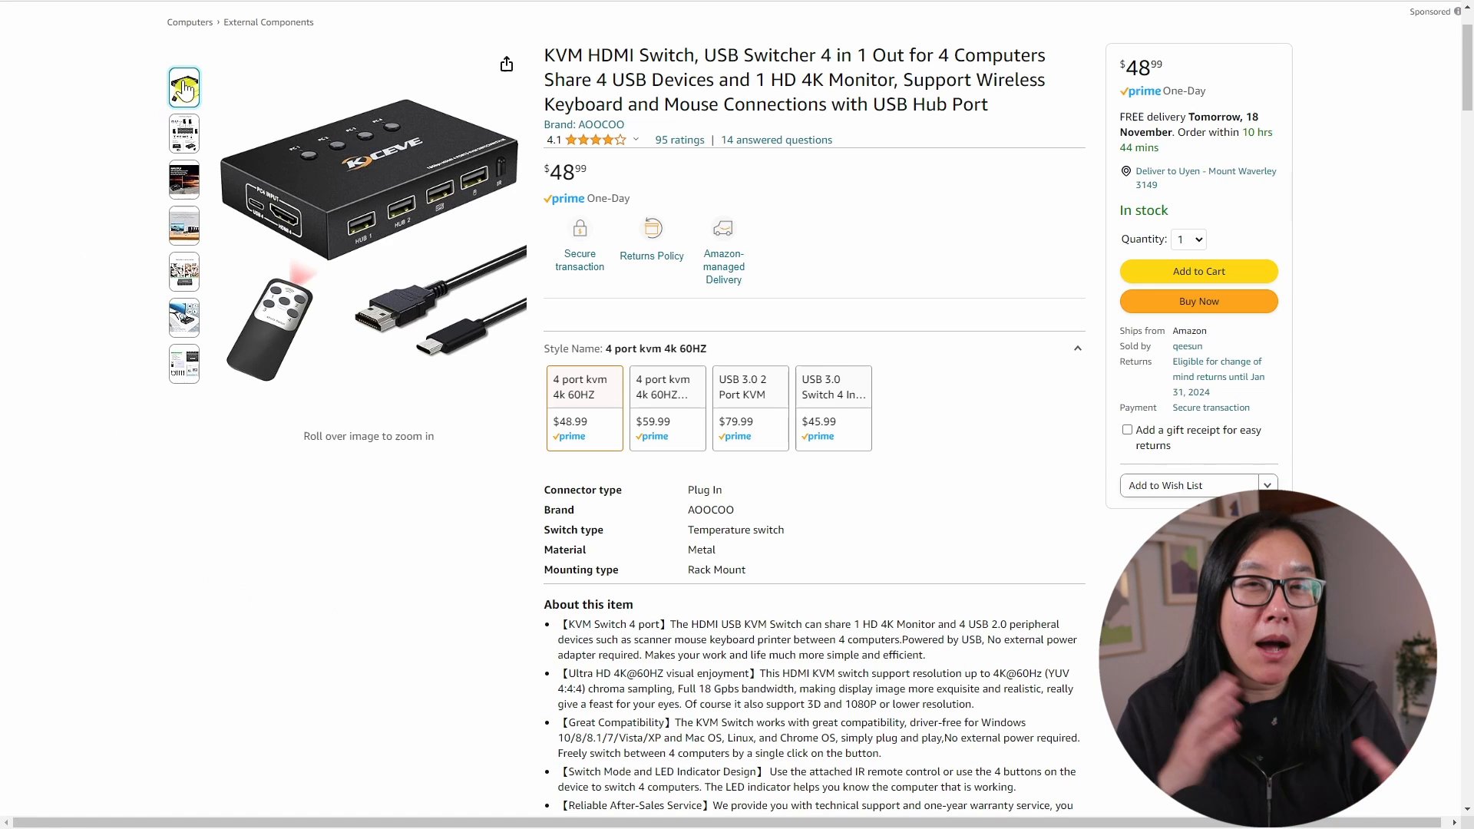
# View the KVM switch in-use, universal compatibility and box-contents photos, then scroll to Frequently bought together
pyautogui.click(184, 132)
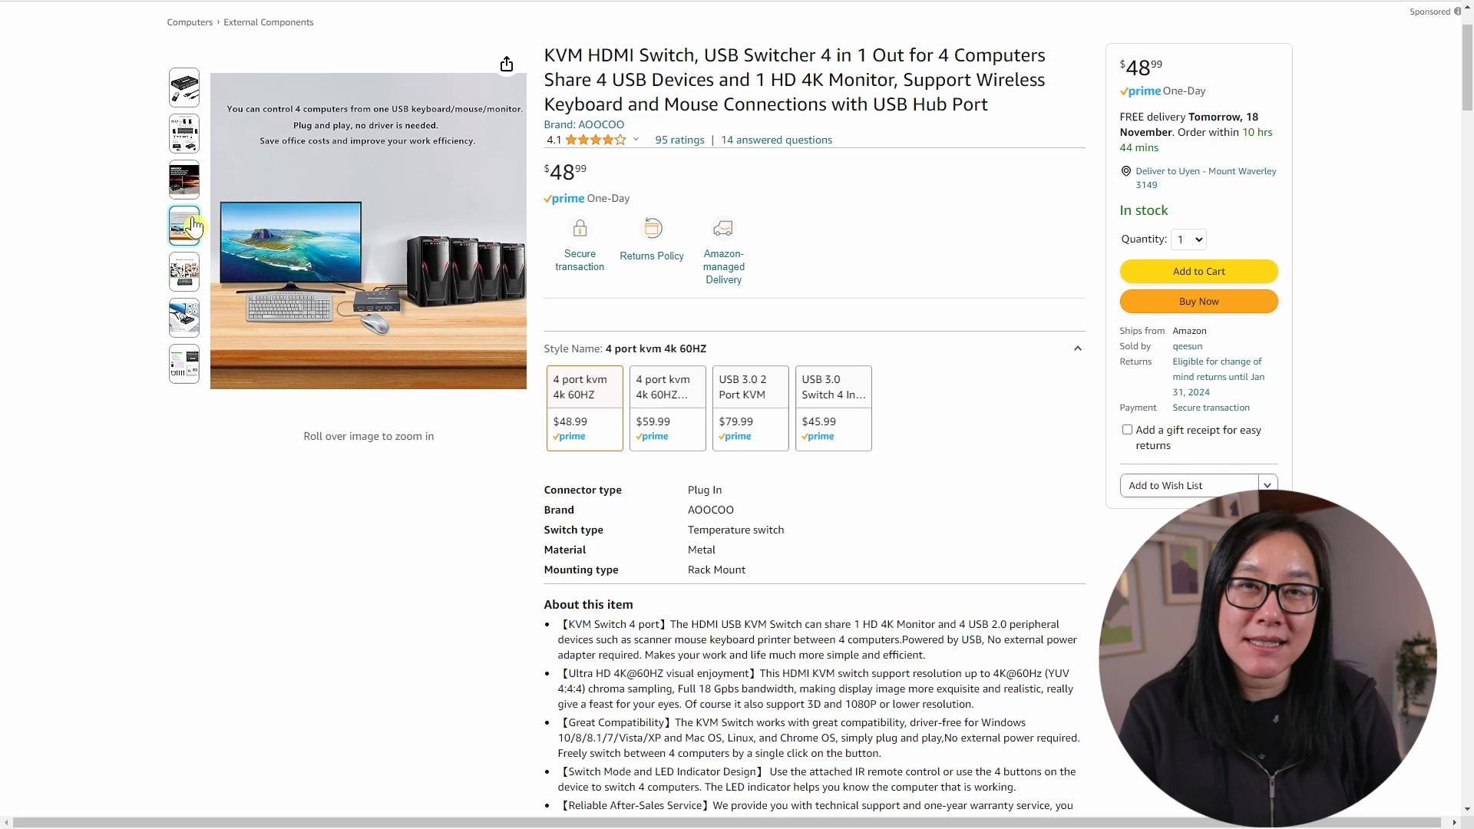
pyautogui.click(184, 318)
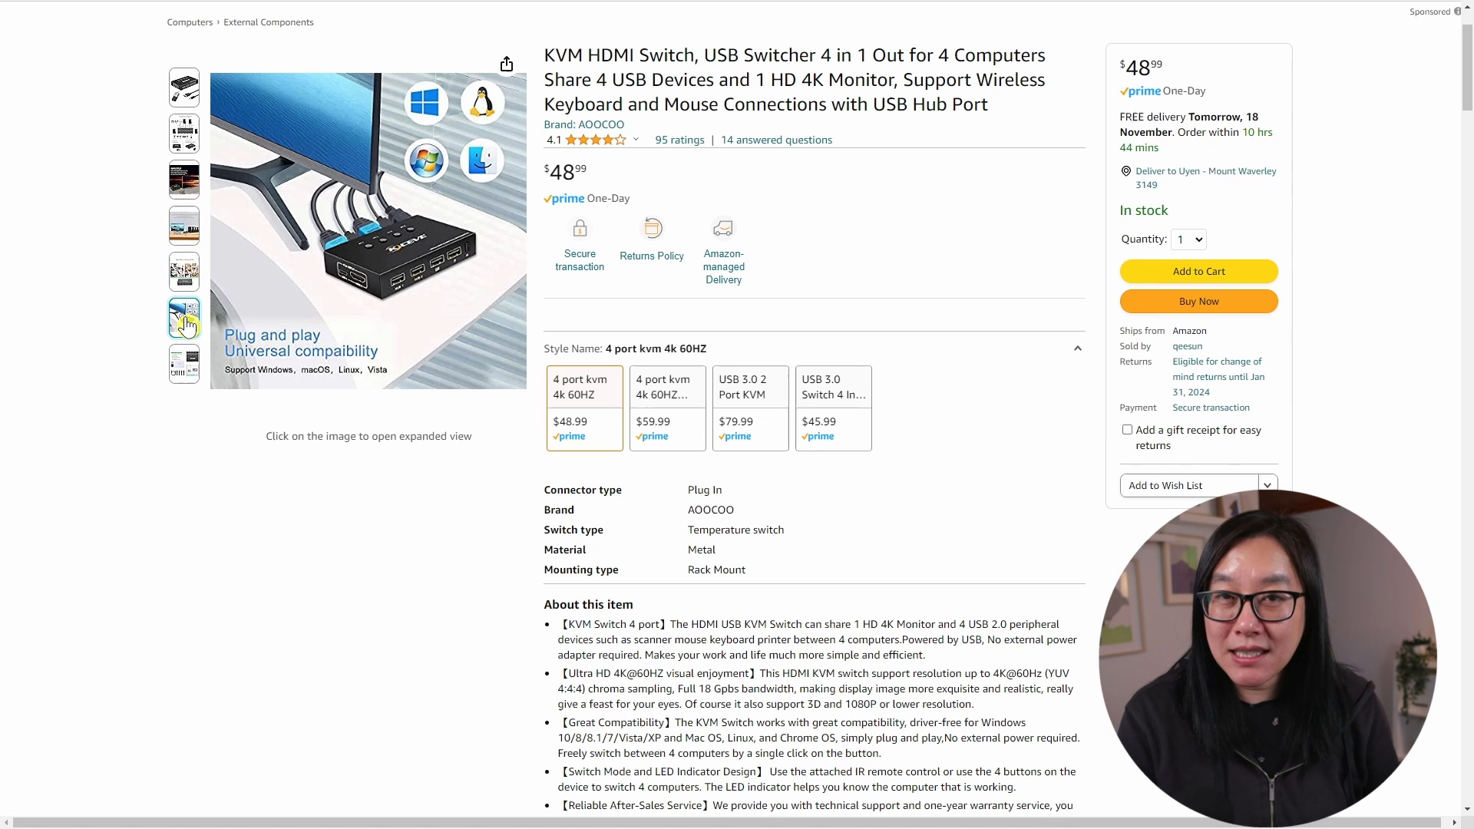
pyautogui.click(185, 363)
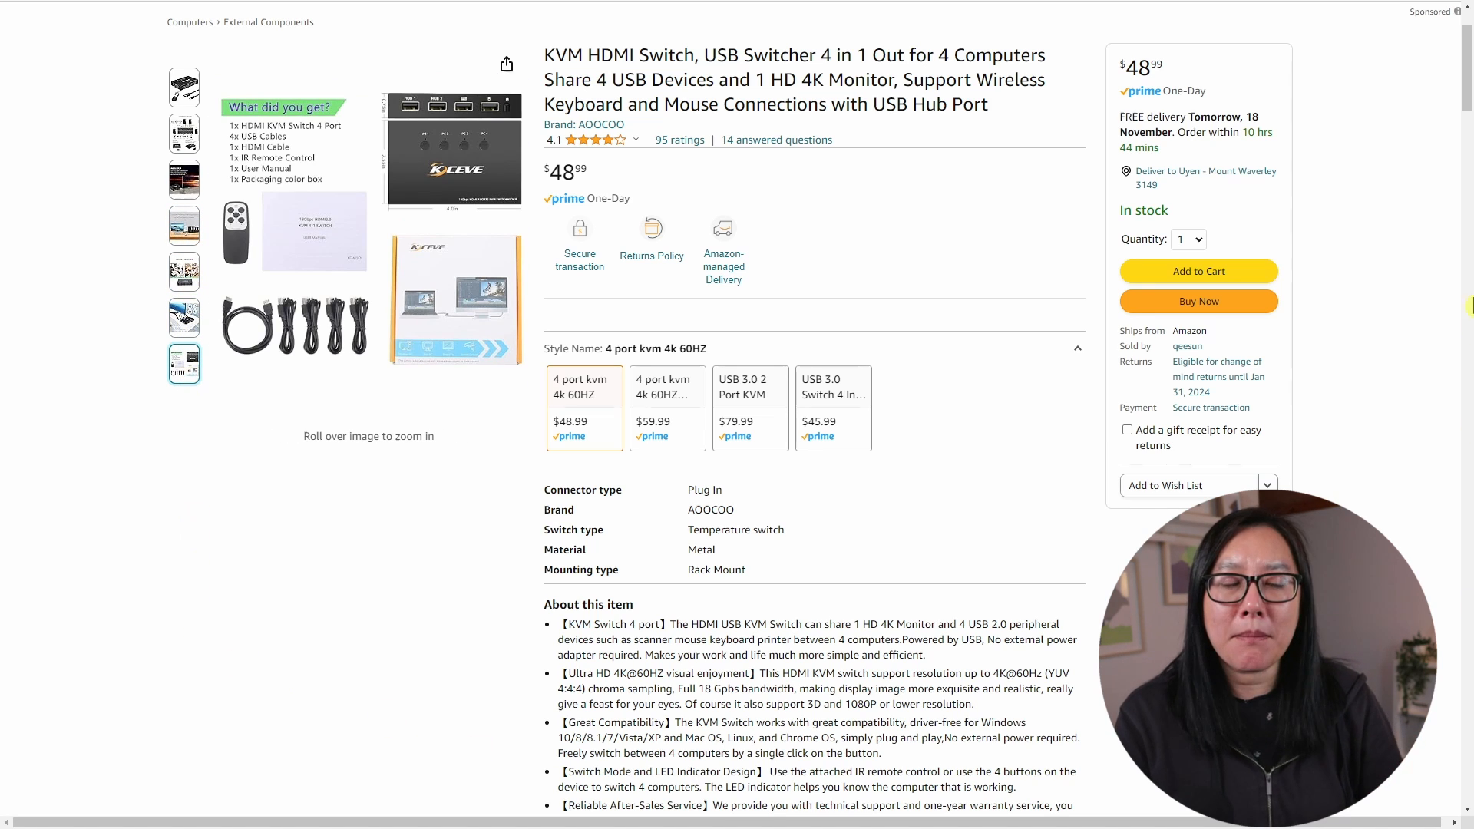
pyautogui.scroll(-3)
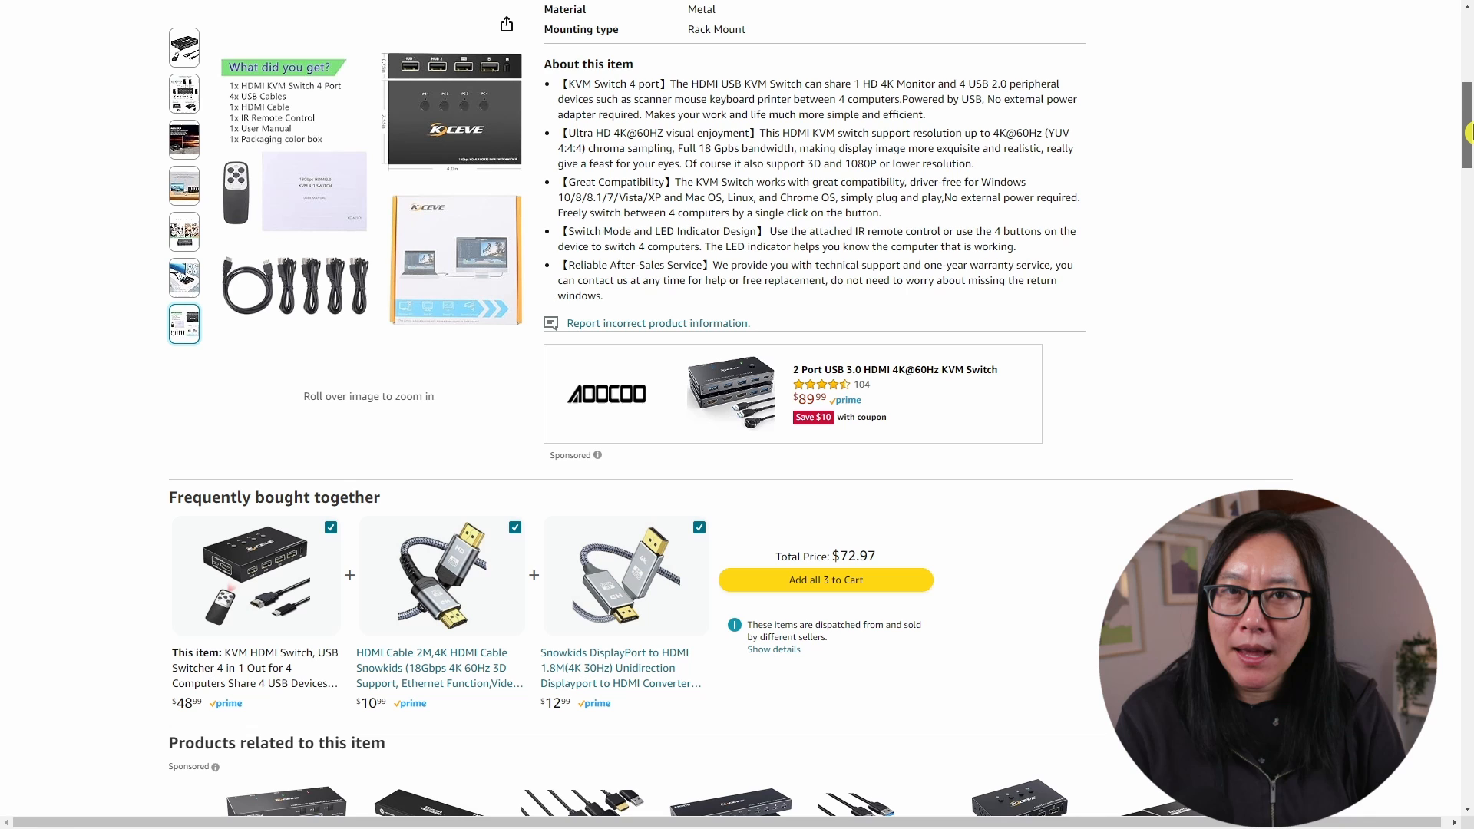
pyautogui.scroll(-3)
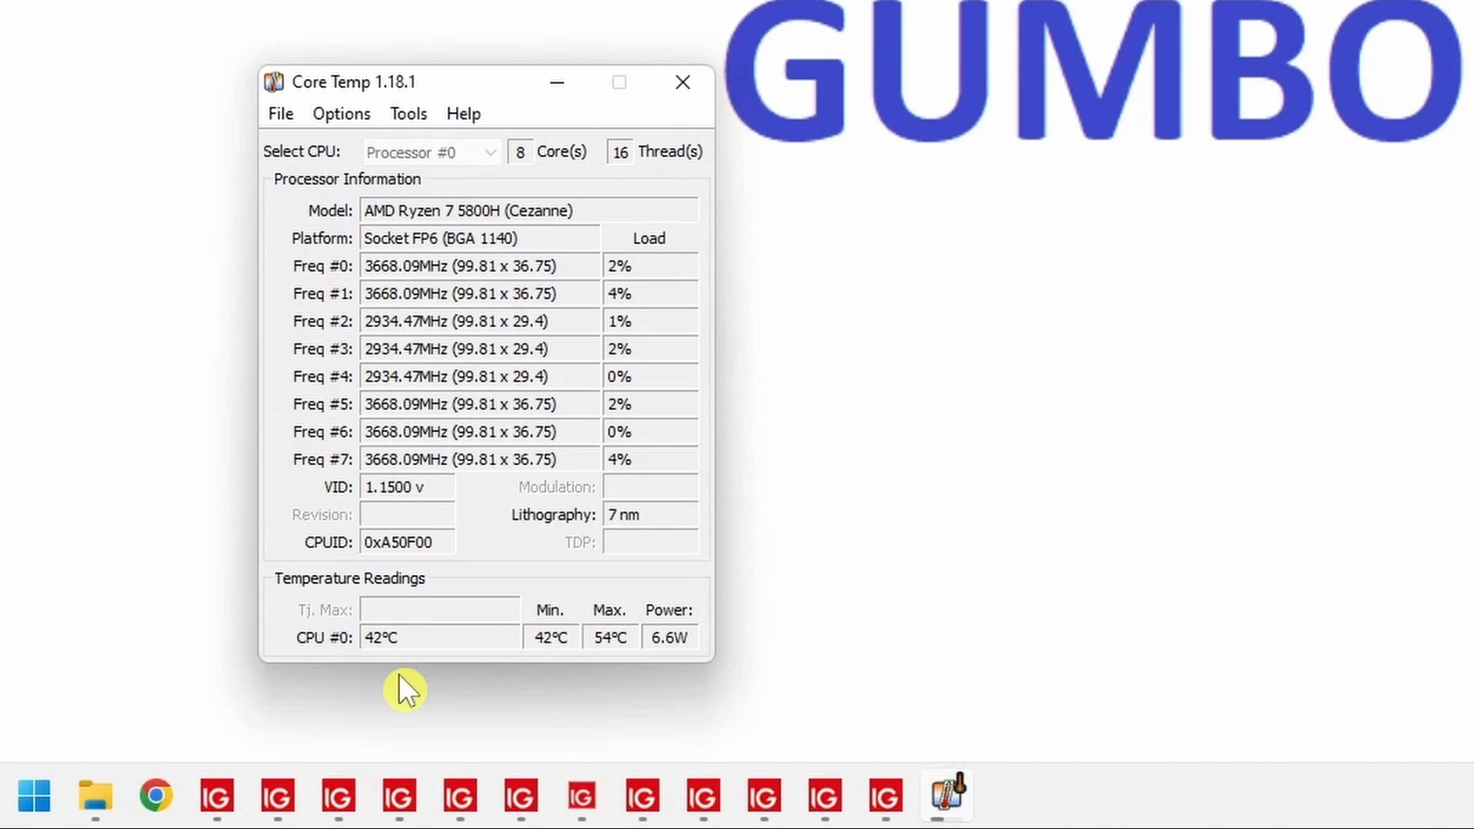
pyautogui.moveTo(563, 781)
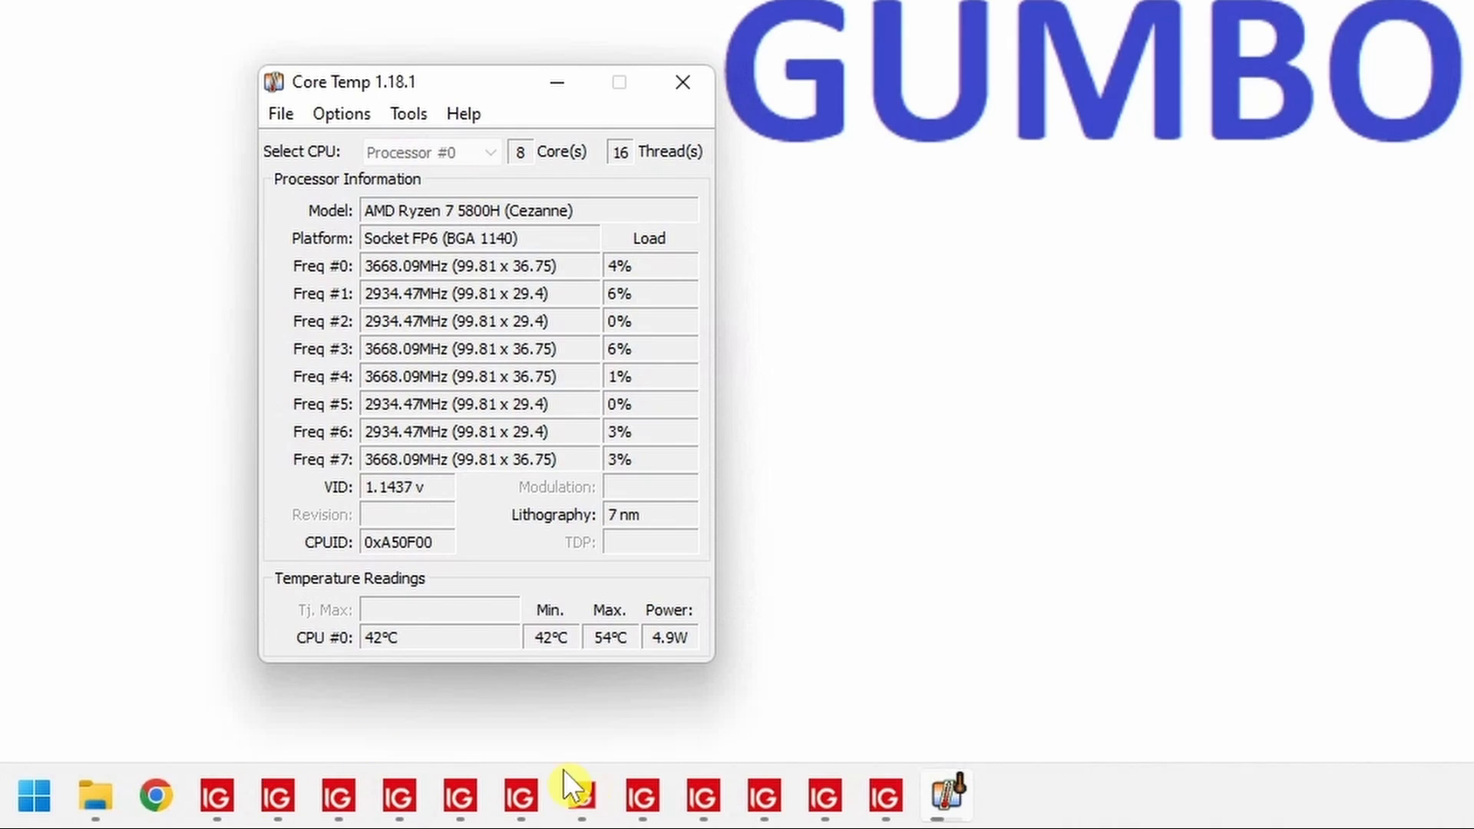